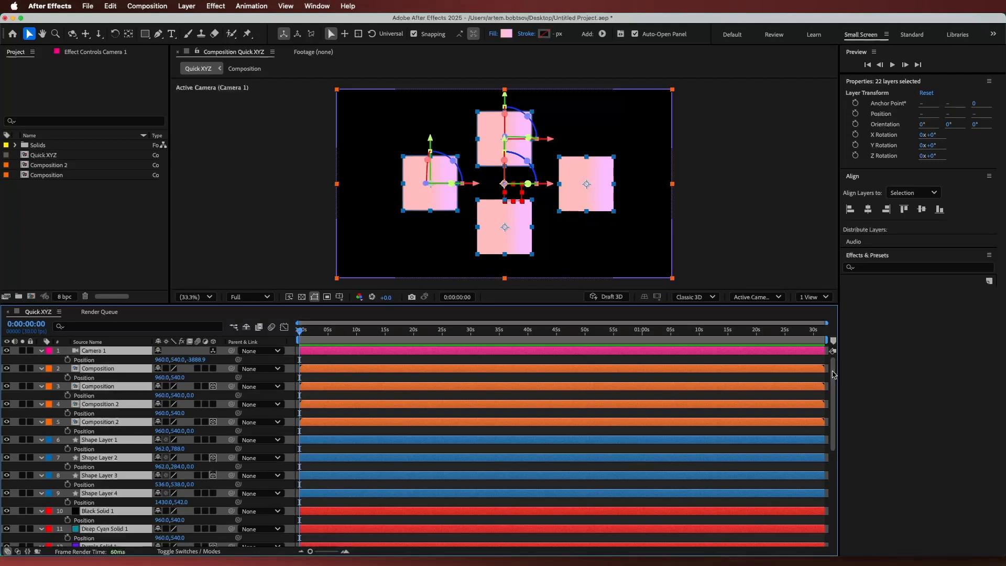
Step: Review the timeline layers and leave the Quick XYZ comp with no layers selected
scroll("down", 3)
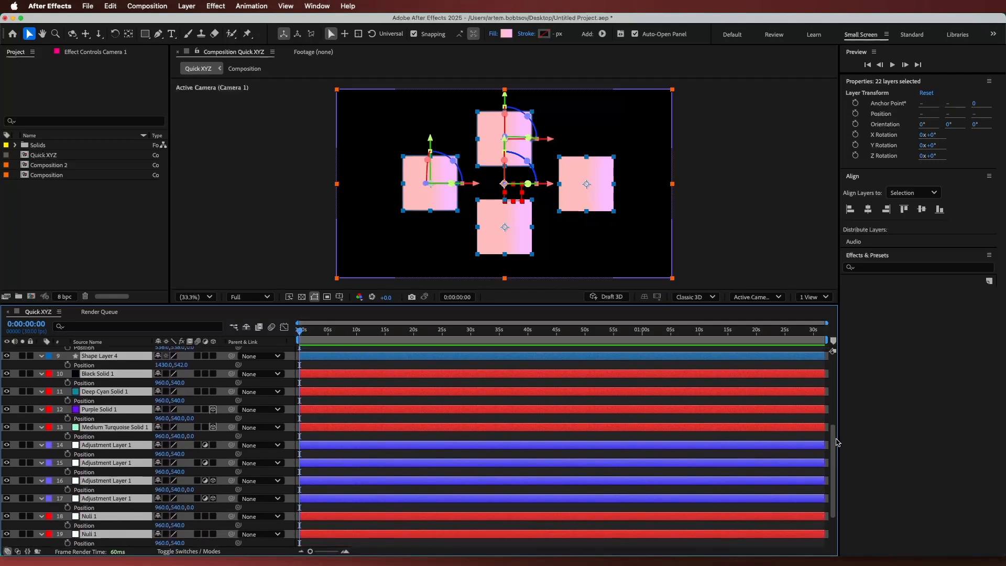
scroll("up", 3)
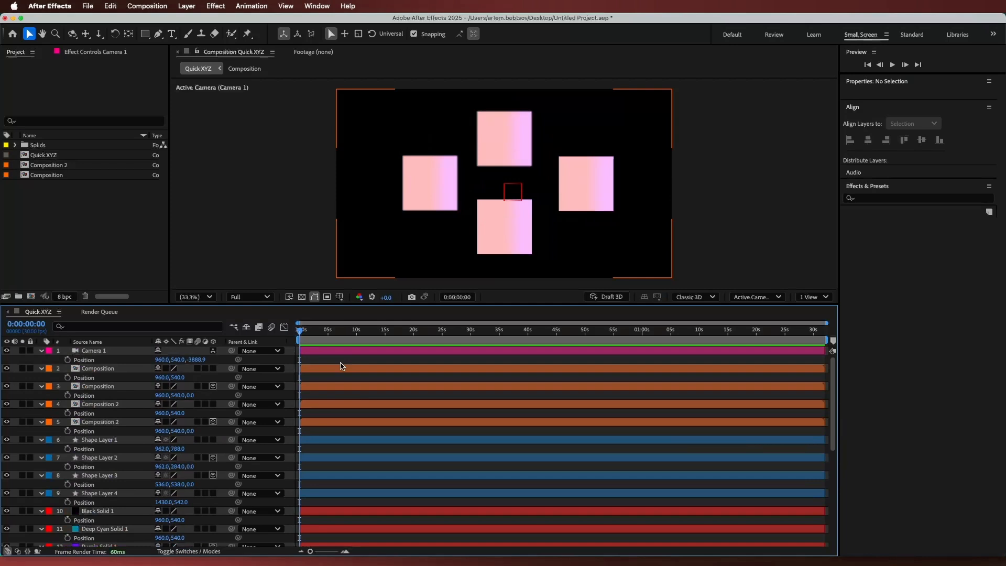
Step: Launch the Quick XYZ ScriptUI panel and park it at the top-left of the Composition viewer
left_click(316, 6)
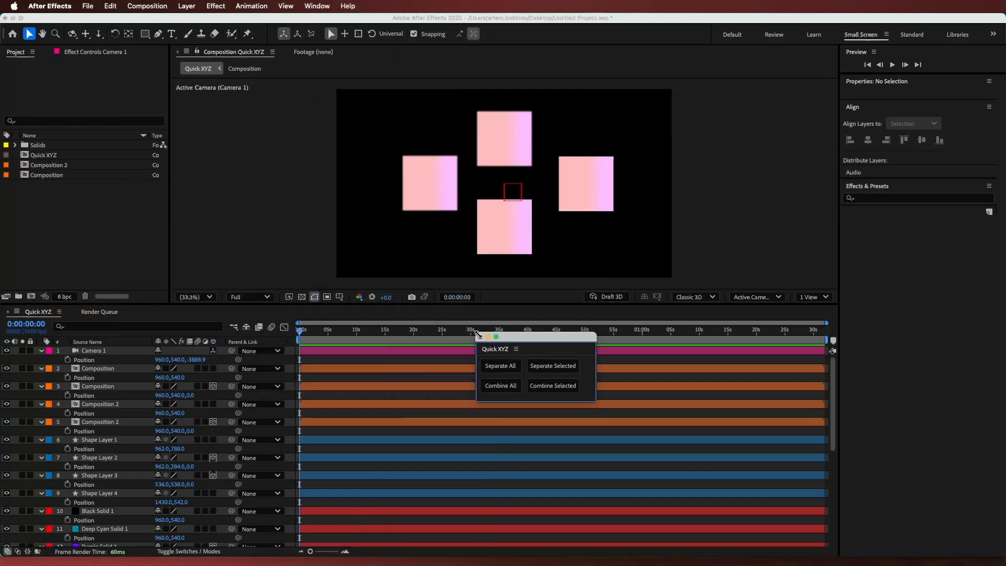
left_click_drag(478, 333, 251, 110)
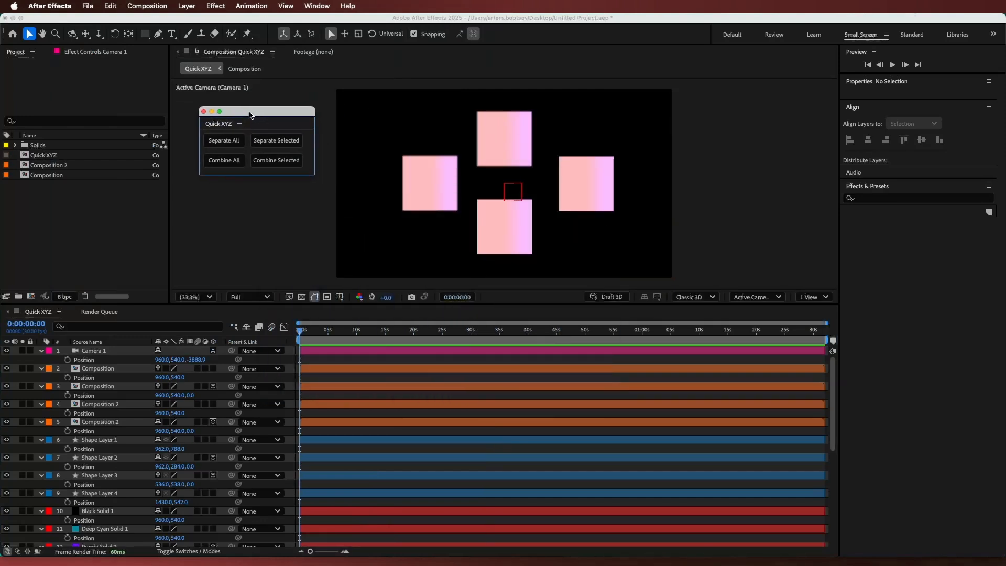
mouse_move(221, 132)
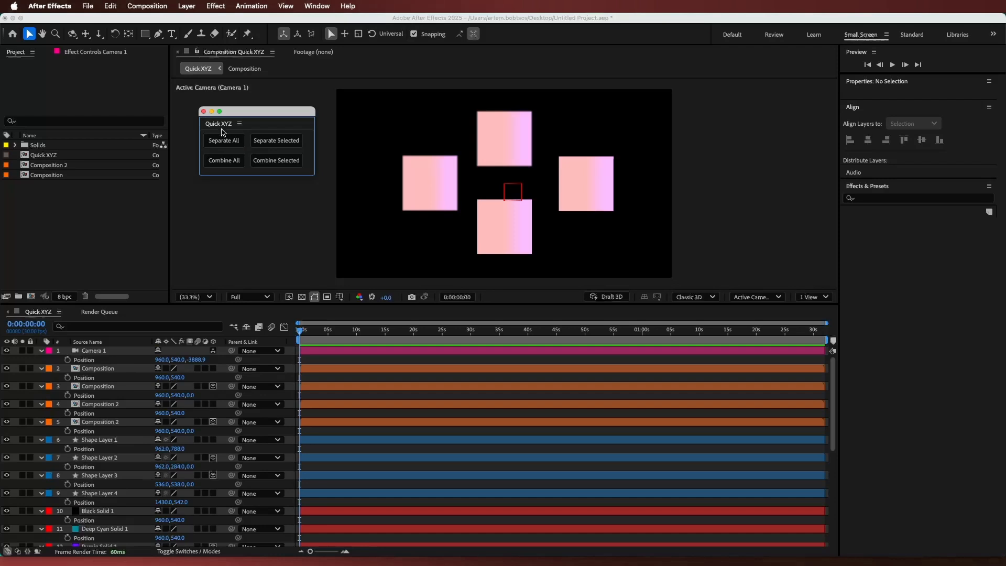
Step: Separate All so every layer's Position splits into X, Y and Z
left_click(224, 141)
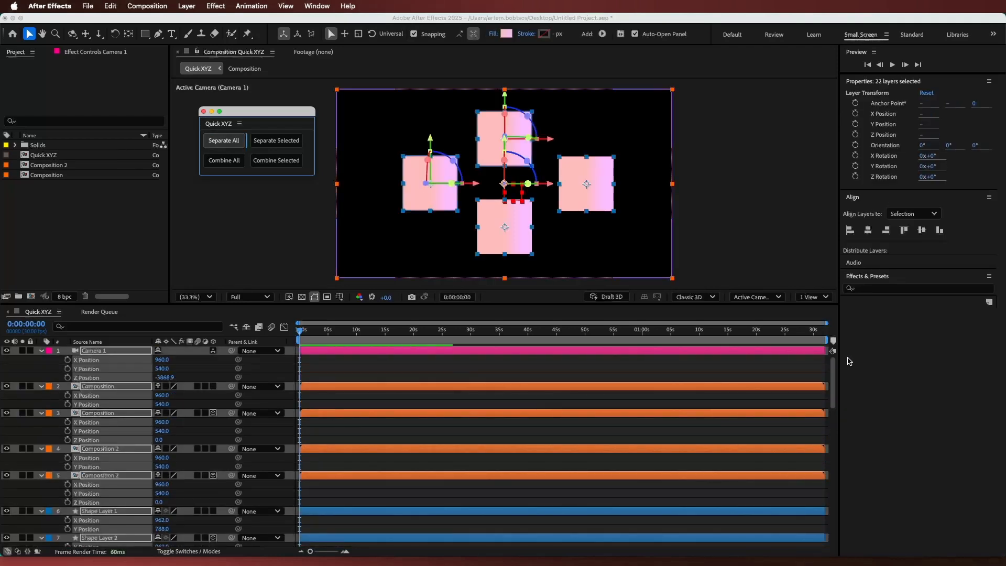
scroll("down", 3)
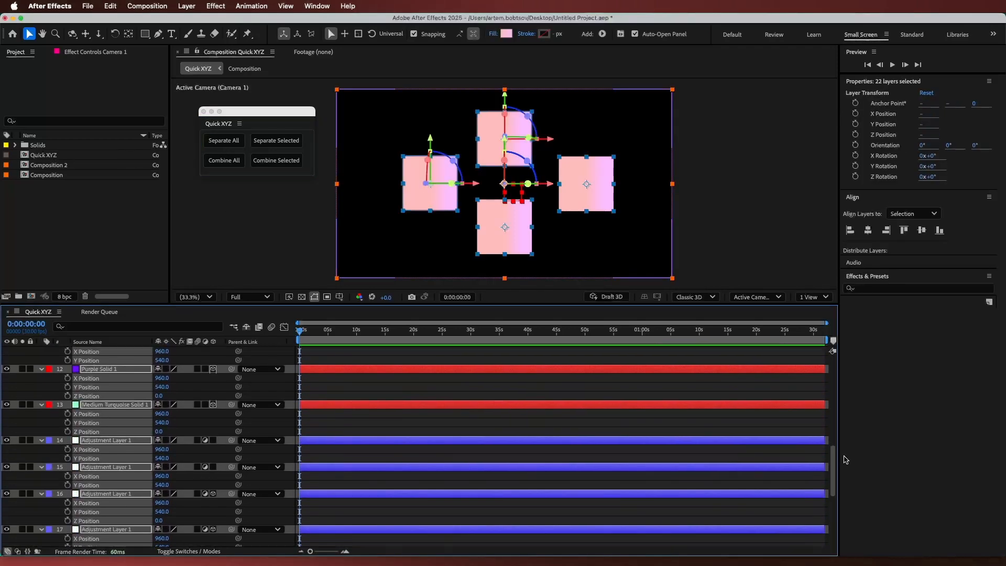
scroll("down", 3)
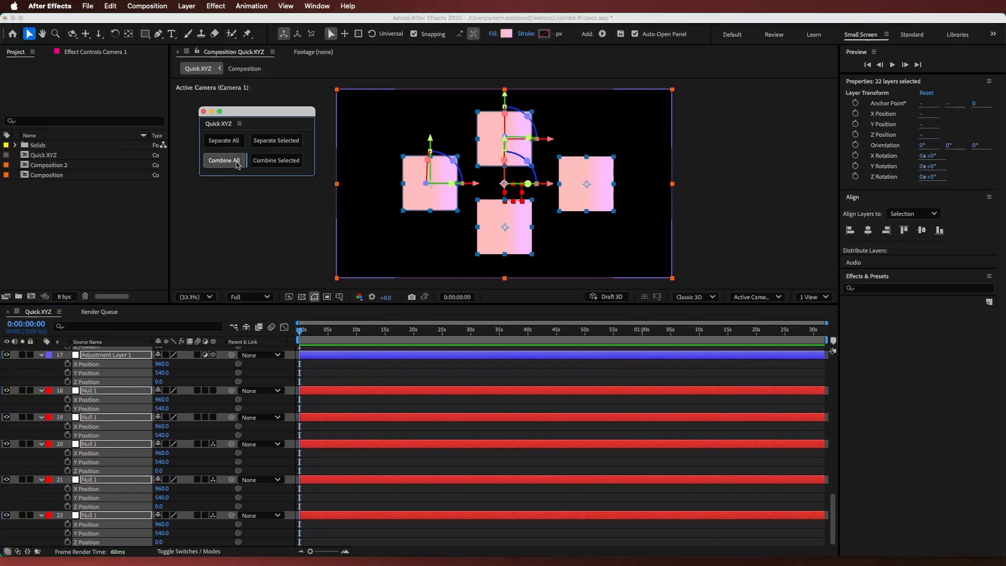
Step: Combine All so every layer returns to a single Position property
left_click(224, 161)
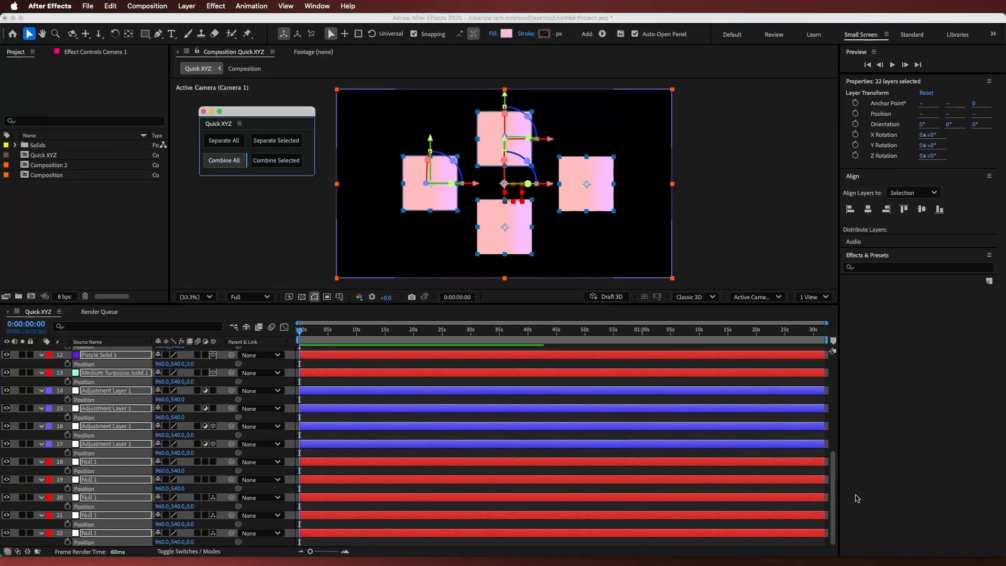
scroll("up", 3)
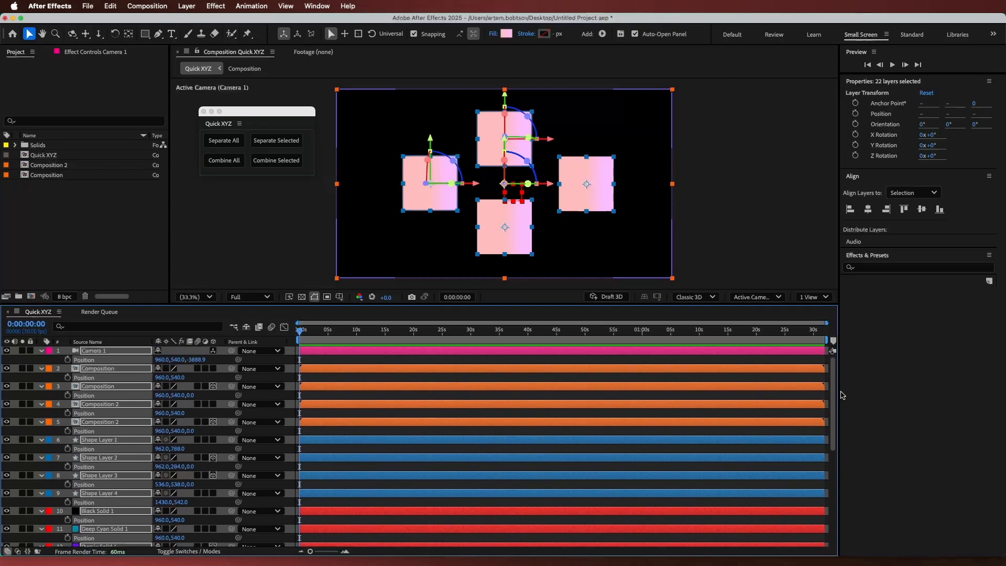
Step: Separate Position into X, Y, Z for Shape Layer 1, Shape Layer 3 and Deep Cyan Solid 1 only
left_click(97, 371)
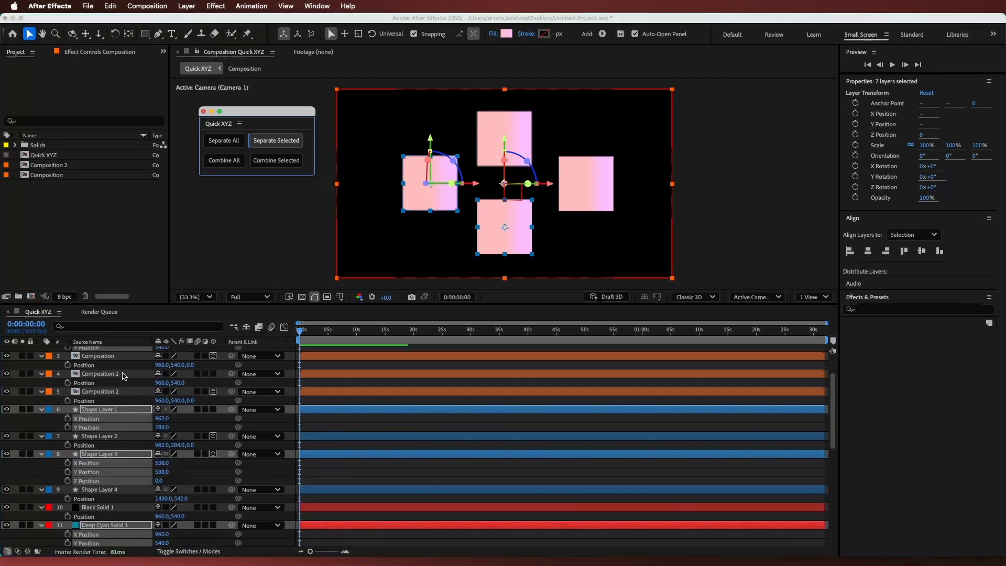
scroll("down", 3)
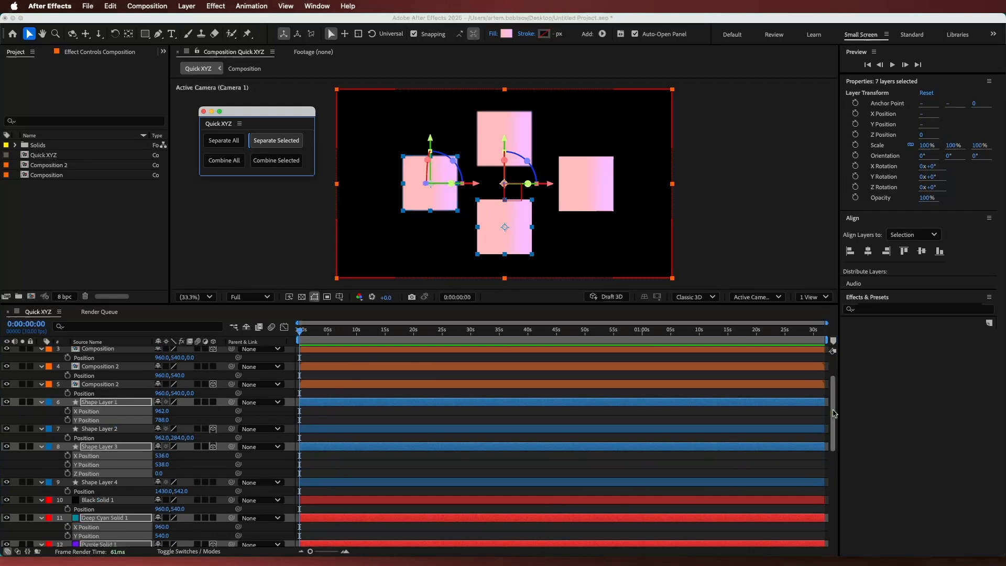
scroll("down", 3)
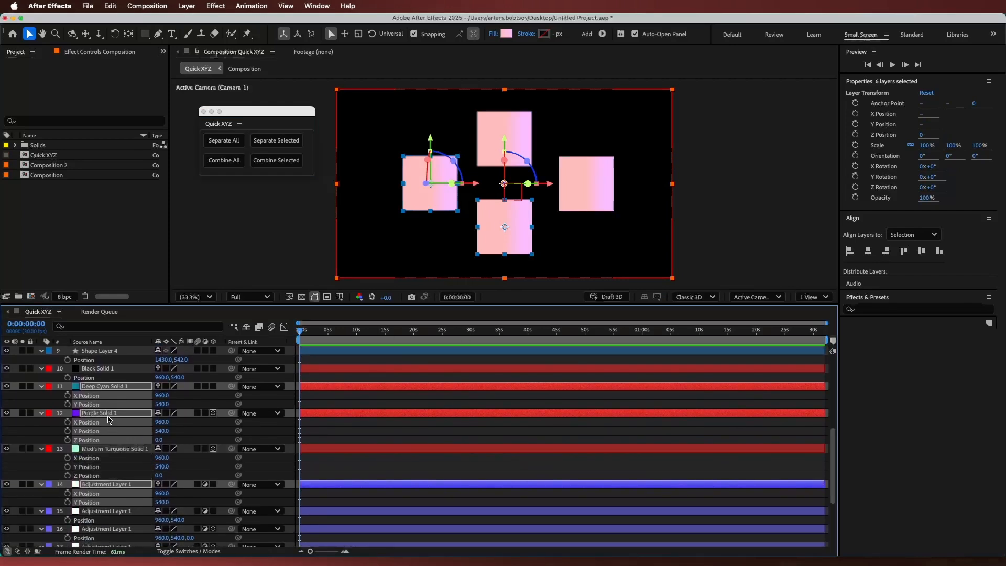
Step: Combine Selected to restore single Position on those layers, then close the Quick XYZ panel
left_click(276, 159)
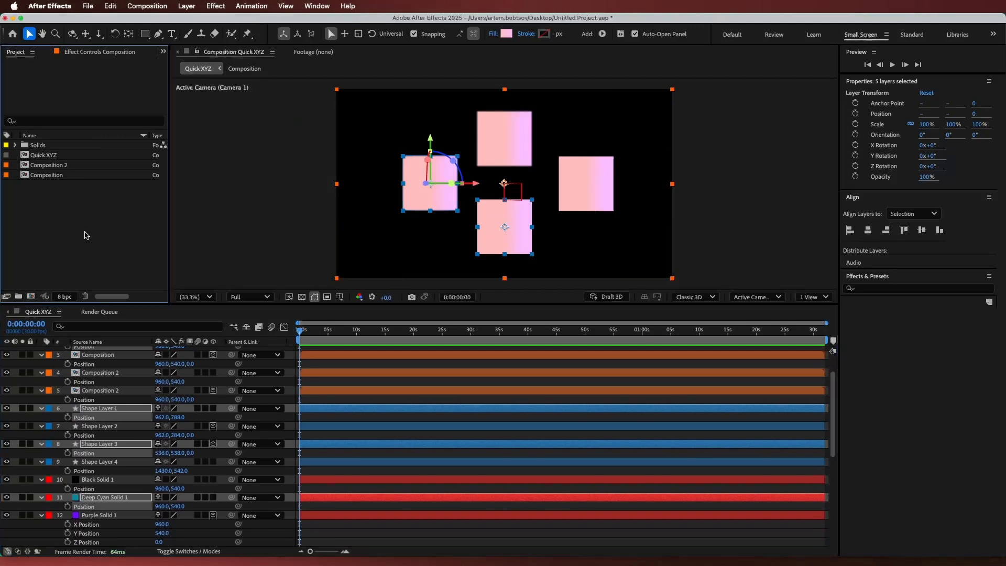
left_click(87, 7)
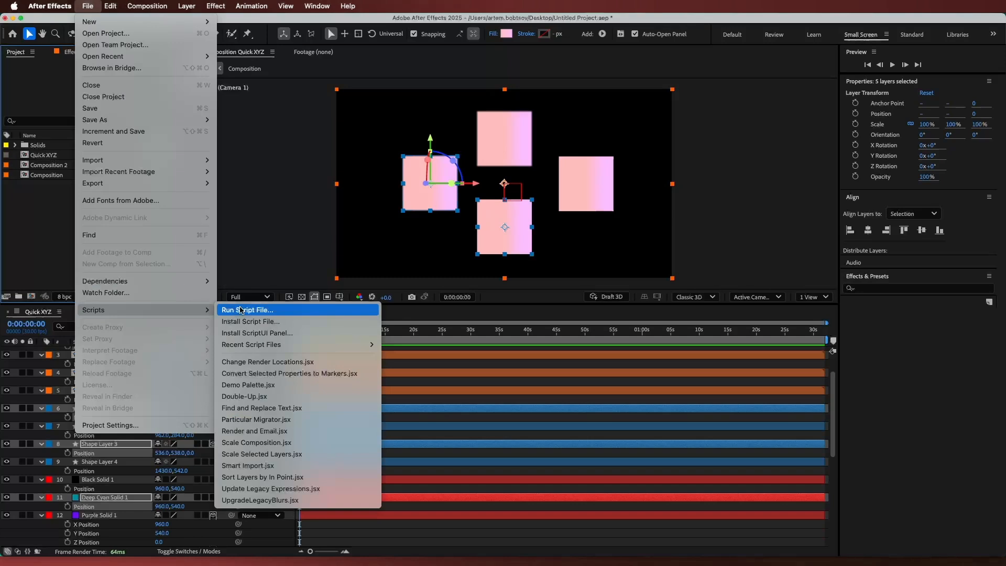
Step: Run the Quick XYZ script from the ScriptUI Panels folder to show Position Dimension Manager
left_click(248, 310)
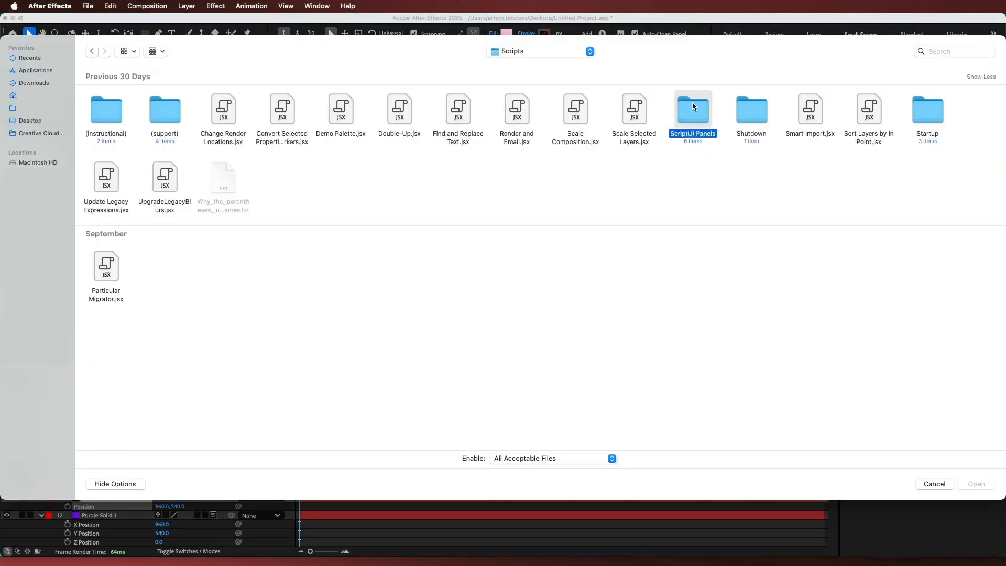
double_click(692, 109)
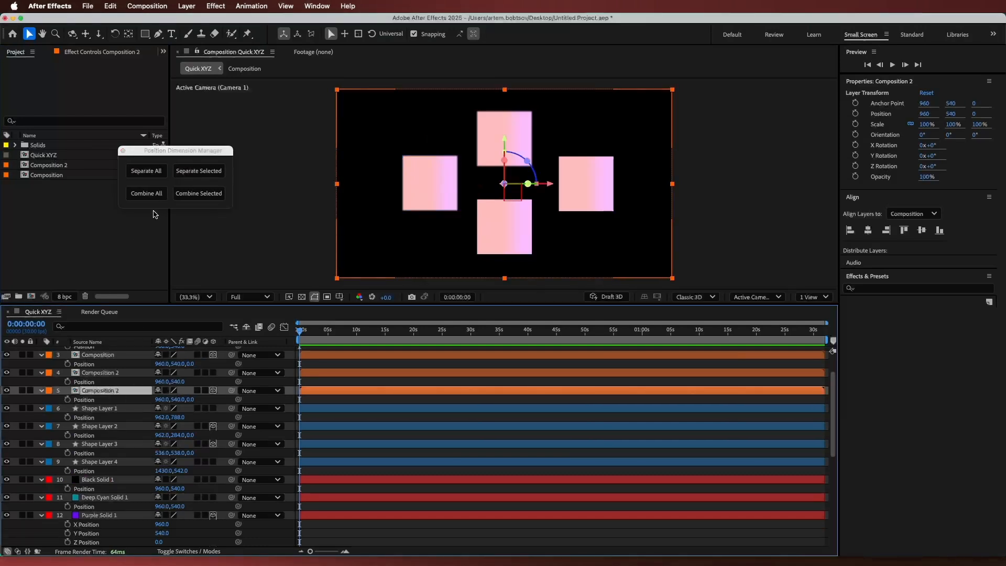
Step: Combine All, then Separate All so all 22 layers get X, Y, Z Position properties
left_click(198, 170)
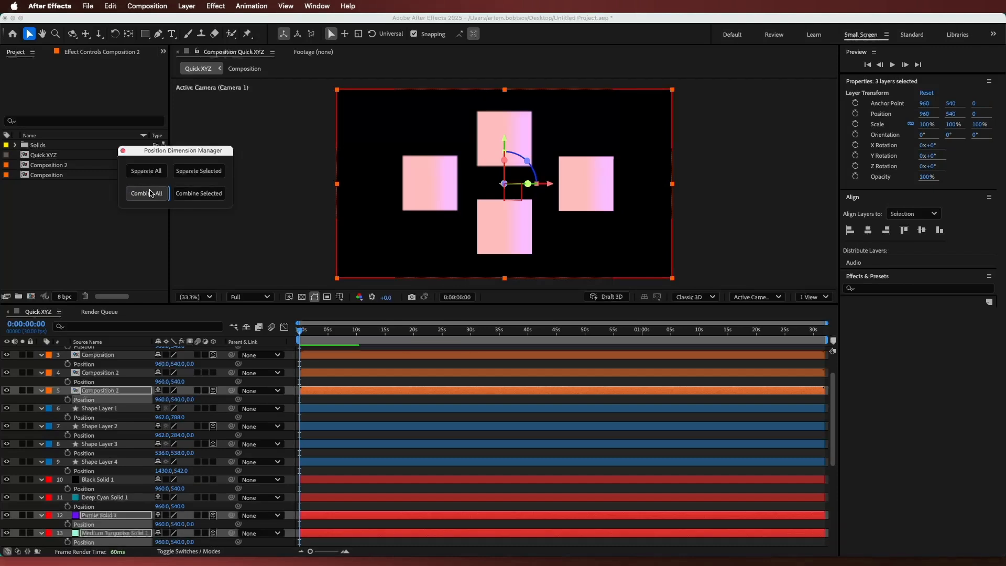
left_click(146, 171)
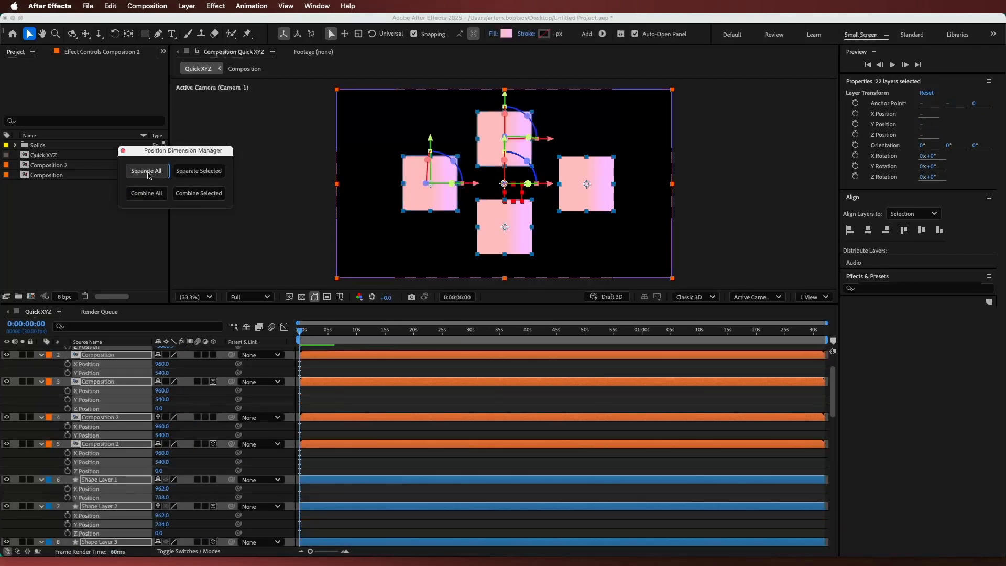